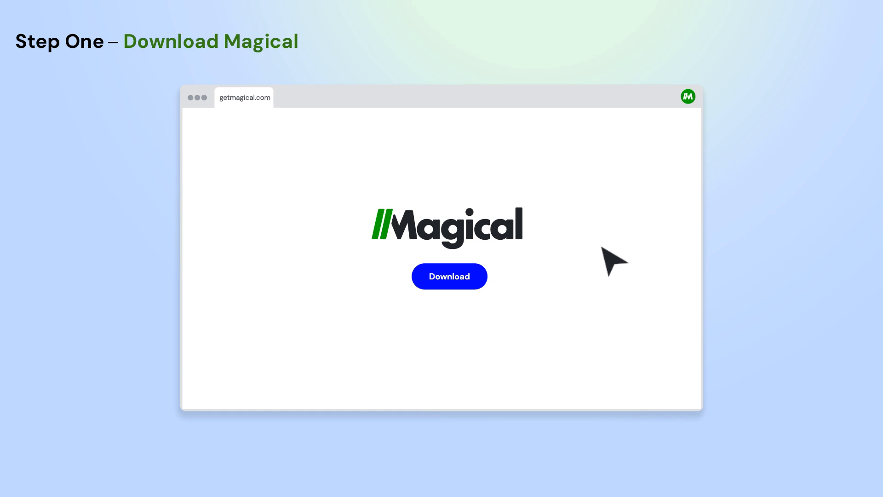
Step: Install the Magical Chrome extension from getmagical.com via the blue Download button
left_click(449, 276)
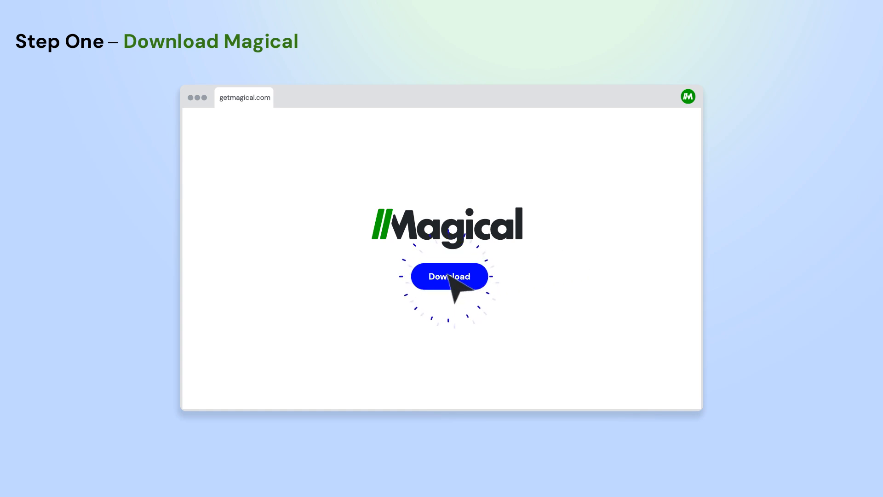
left_click(447, 276)
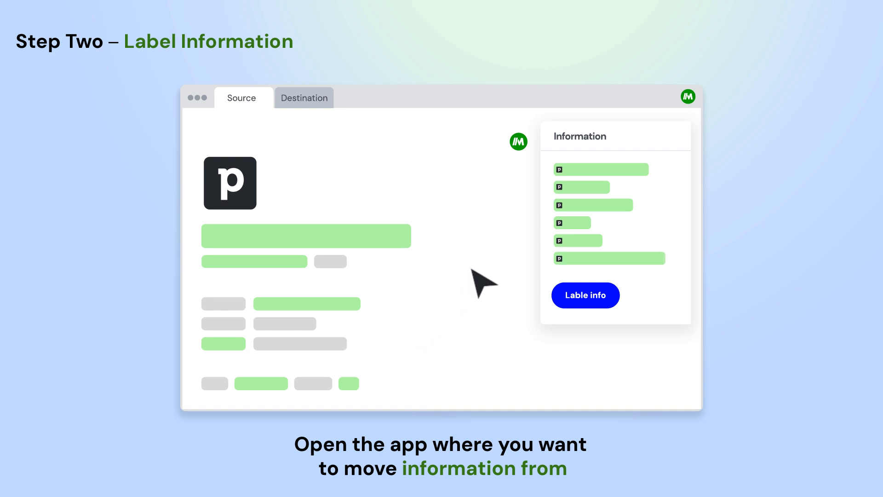
Step: Save the labelled source-page information in the Magical Information panel
left_click(585, 295)
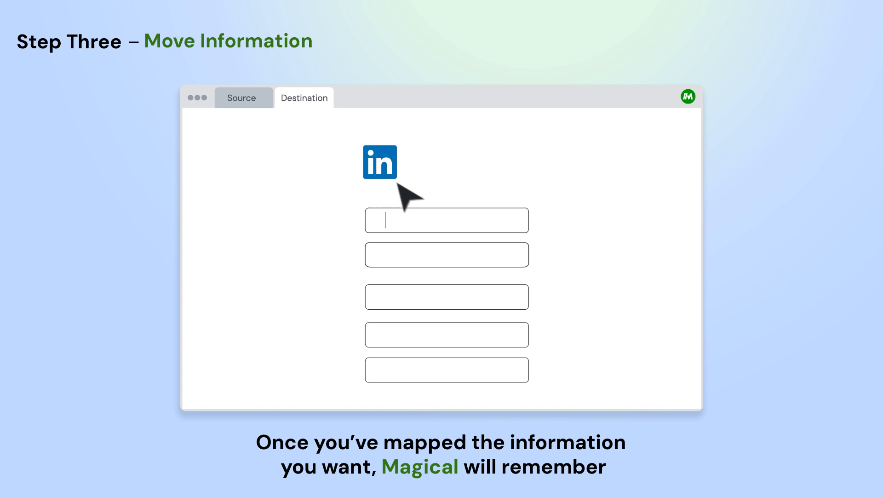
mouse_move(408, 236)
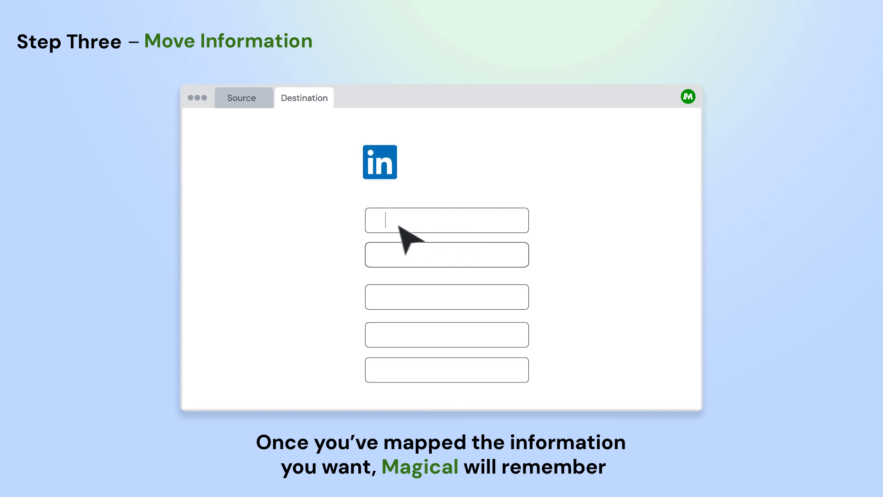
Step: Enter // in the first destination field and autofill three fields from the Magical suggestion
type("//")
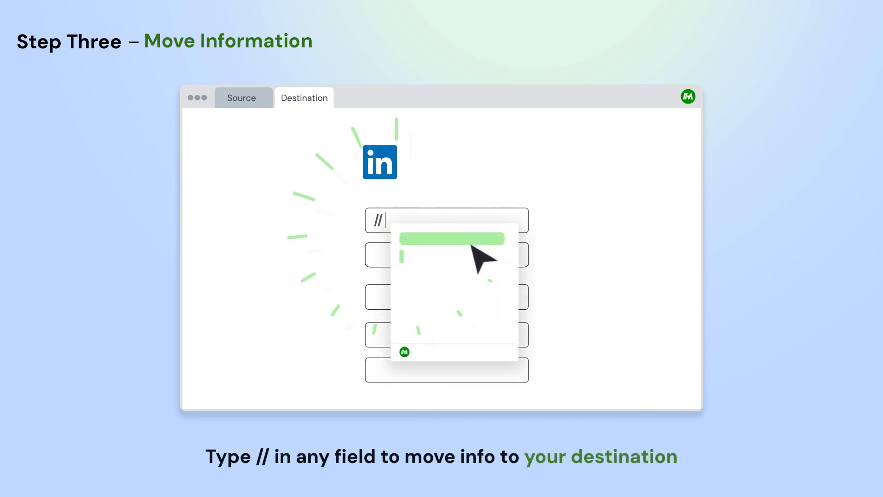
left_click(447, 238)
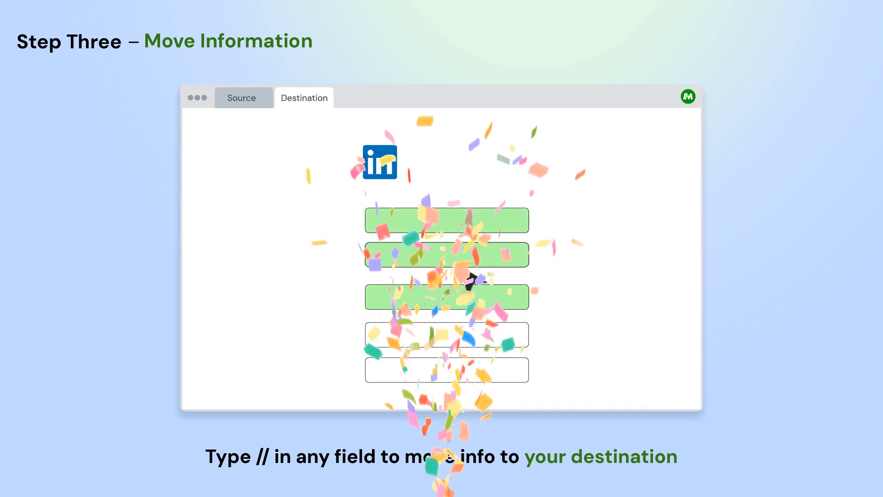